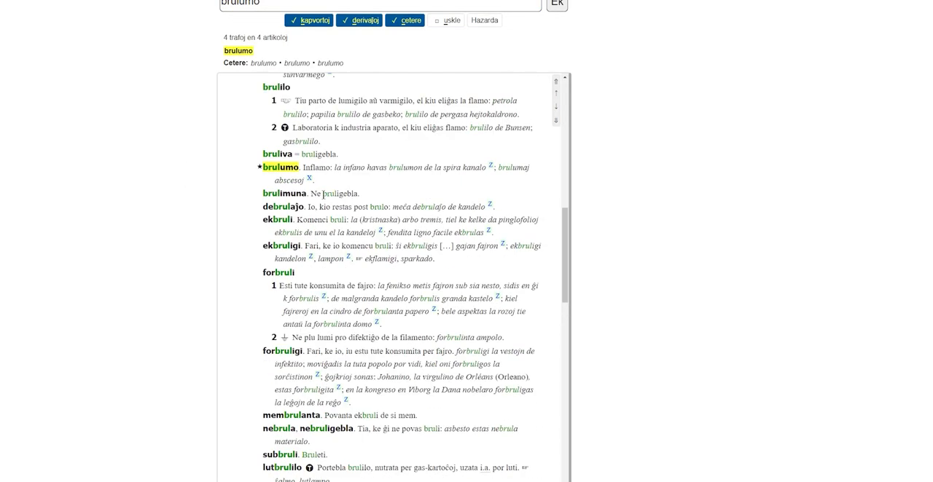
{"action": "mouse_move", "coordinate": [390, 167]}
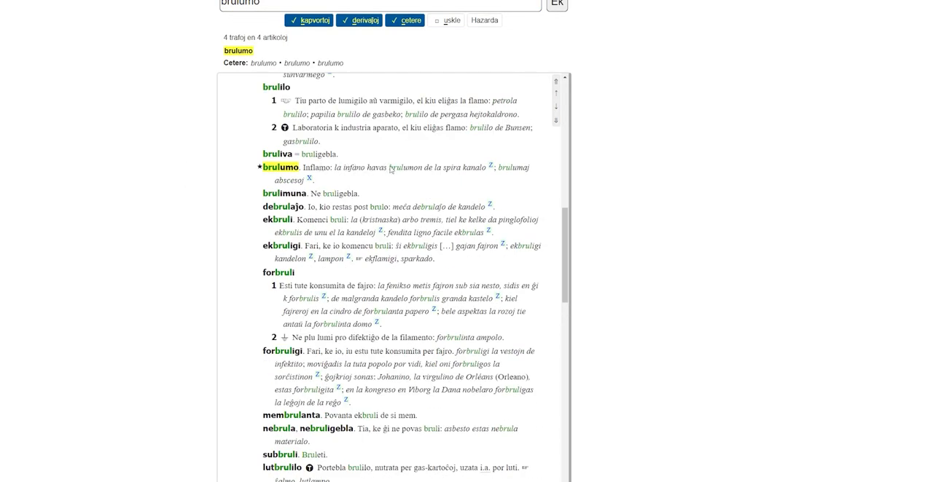